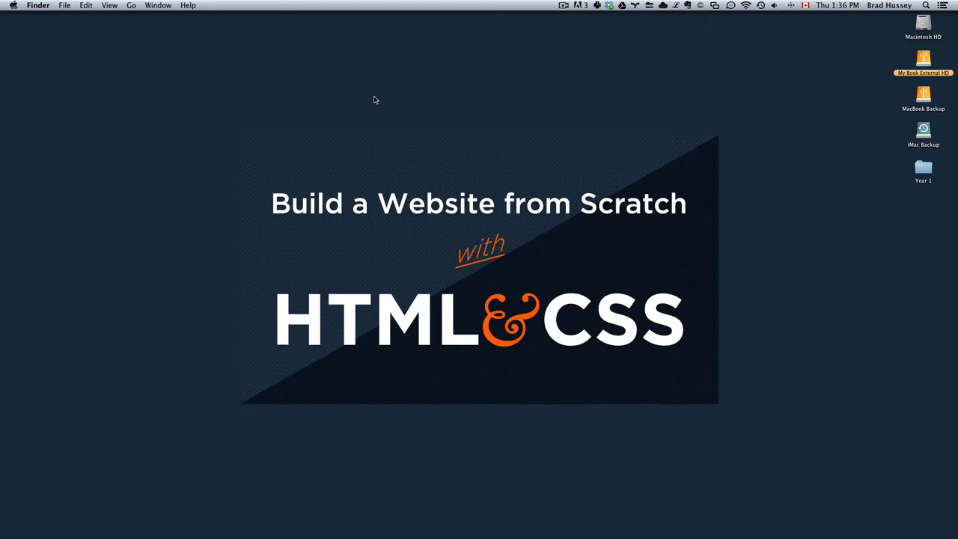
Step: Create a new folder on the desktop via the right-click menu
right_click(834, 230)
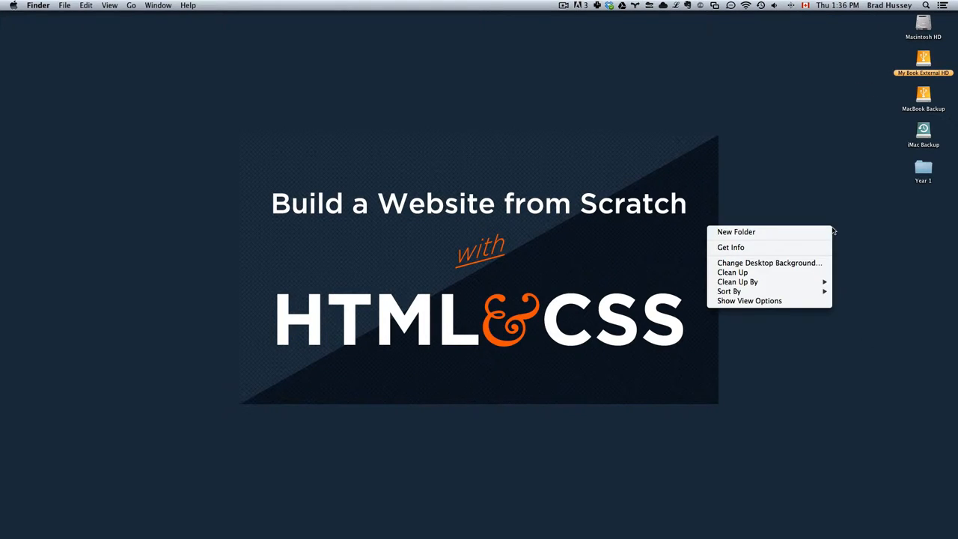
click(735, 231)
text(Lesson_1)
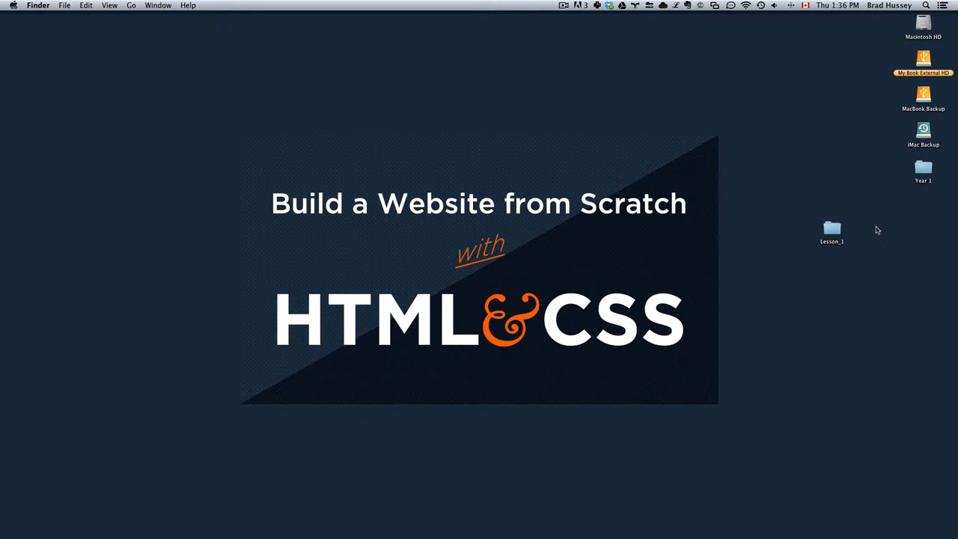
mouse_move(910, 194)
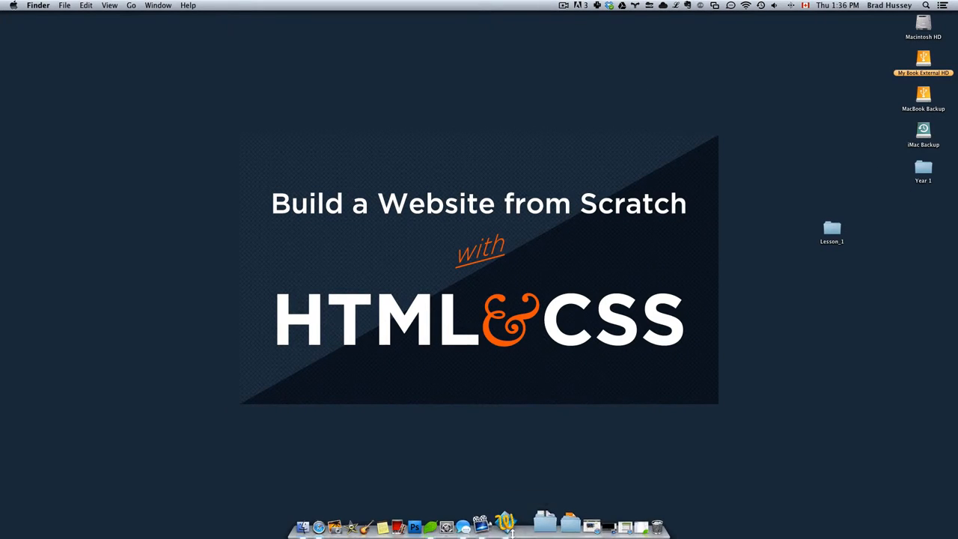
Step: Launch Coda and open the desktop Lesson_1 folder through File > Open
click(502, 523)
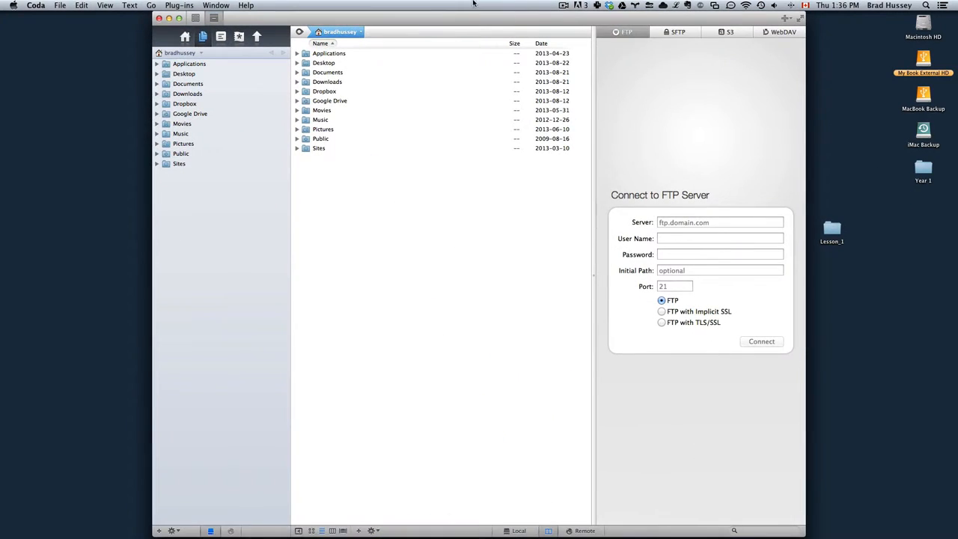
click(60, 4)
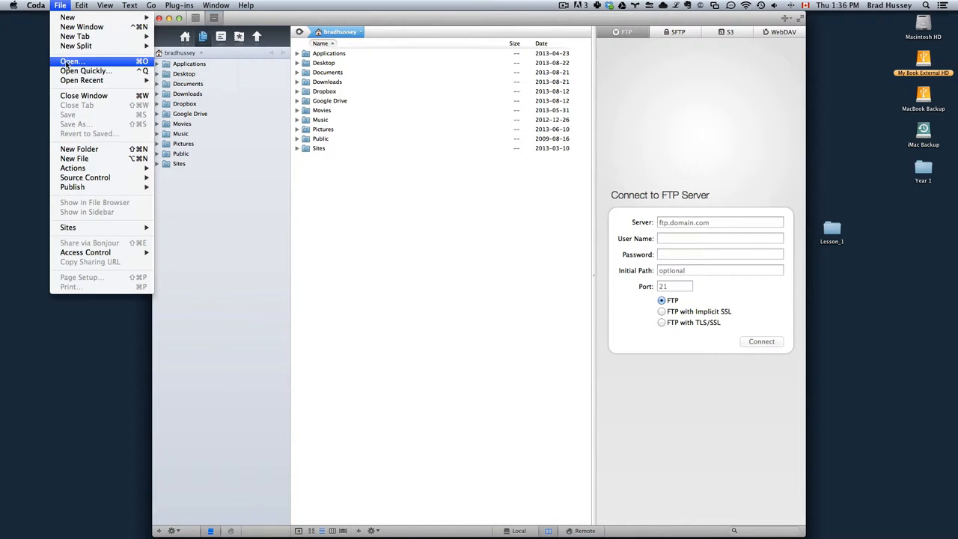
click(69, 57)
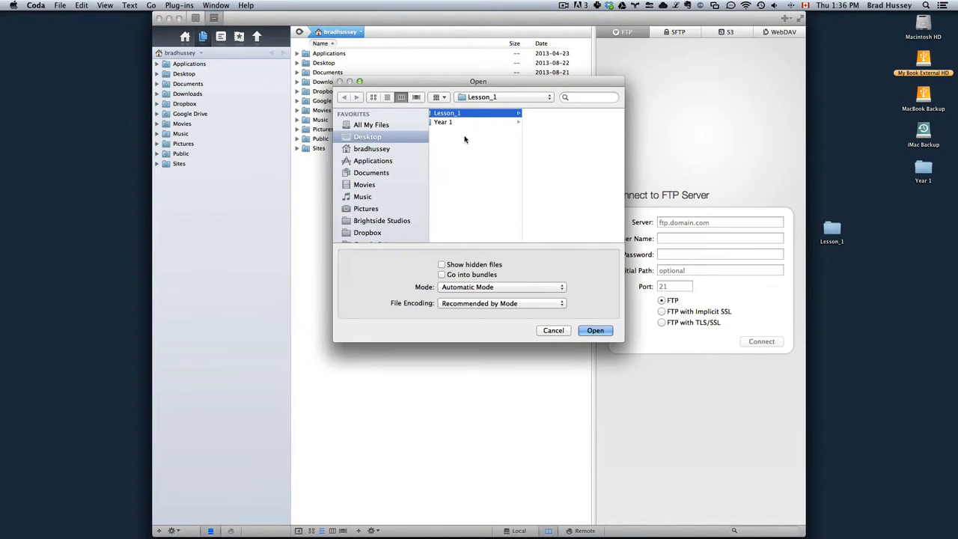
click(367, 136)
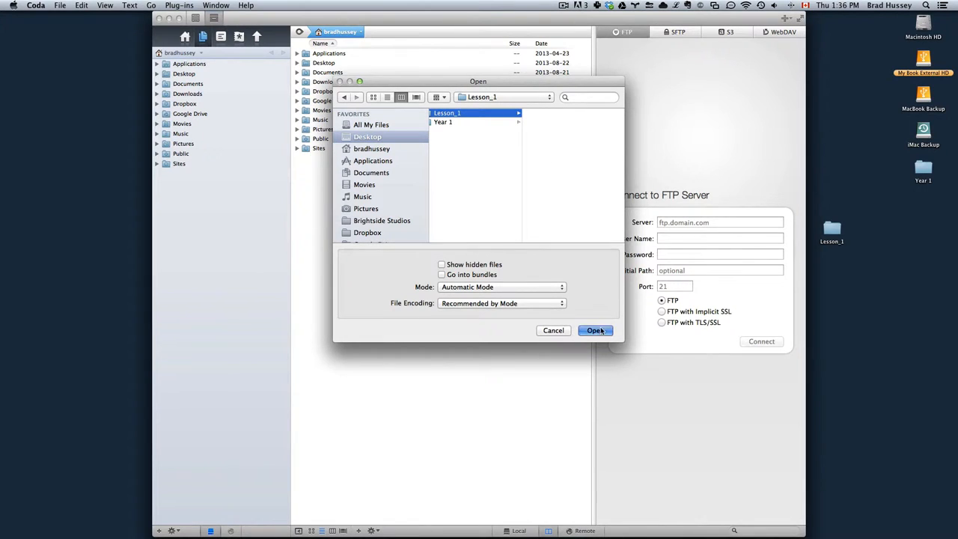
click(594, 330)
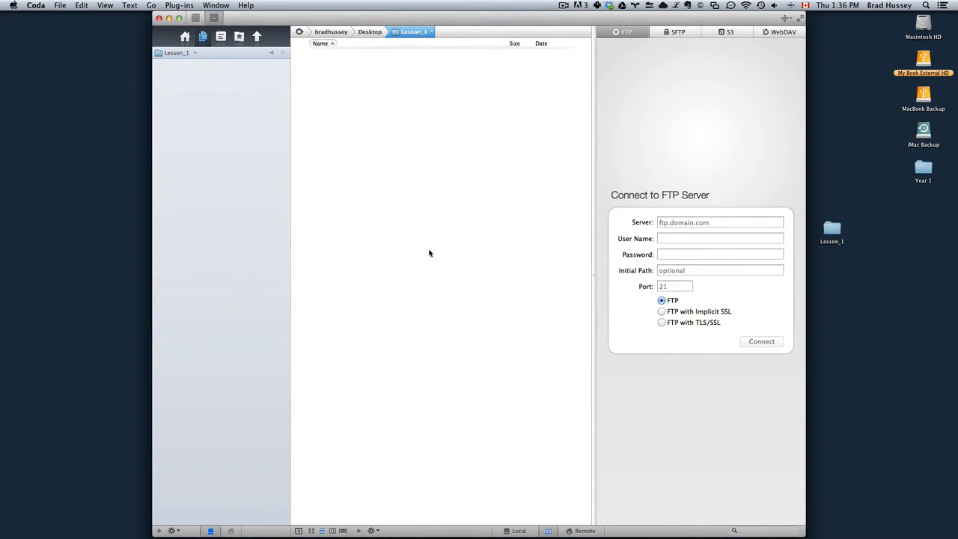
mouse_move(160, 140)
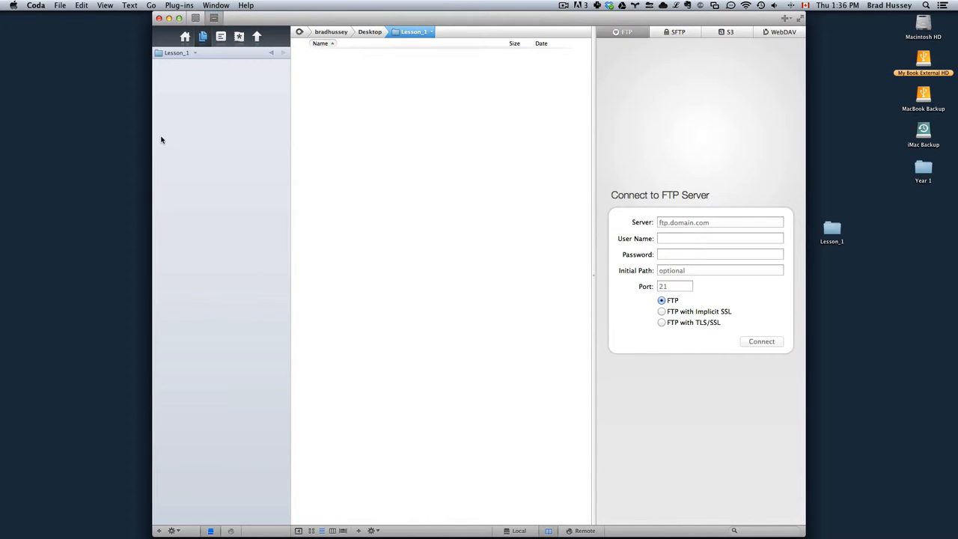
mouse_move(191, 137)
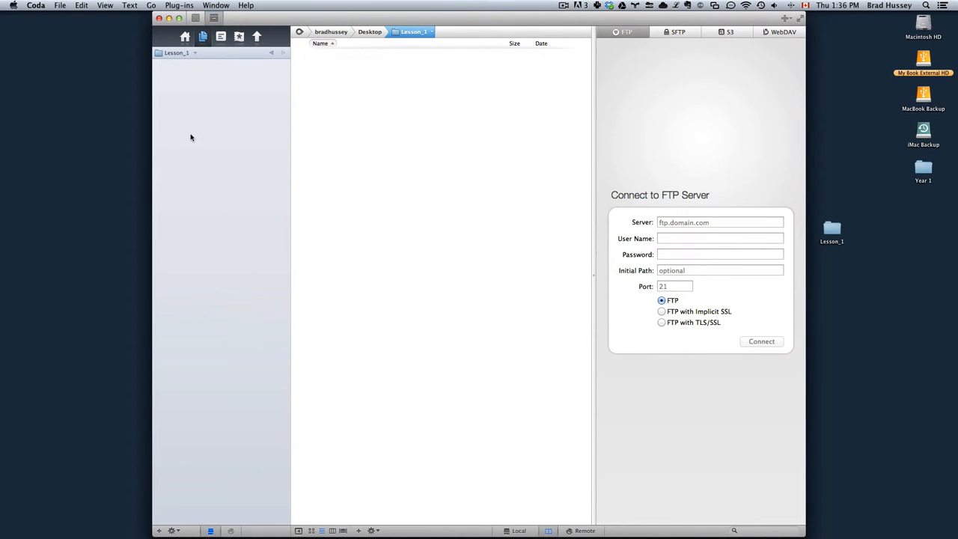
Step: Add index.html to Lesson_1 in Coda, then open Lesson_1 on the desktop to see it
right_click(190, 137)
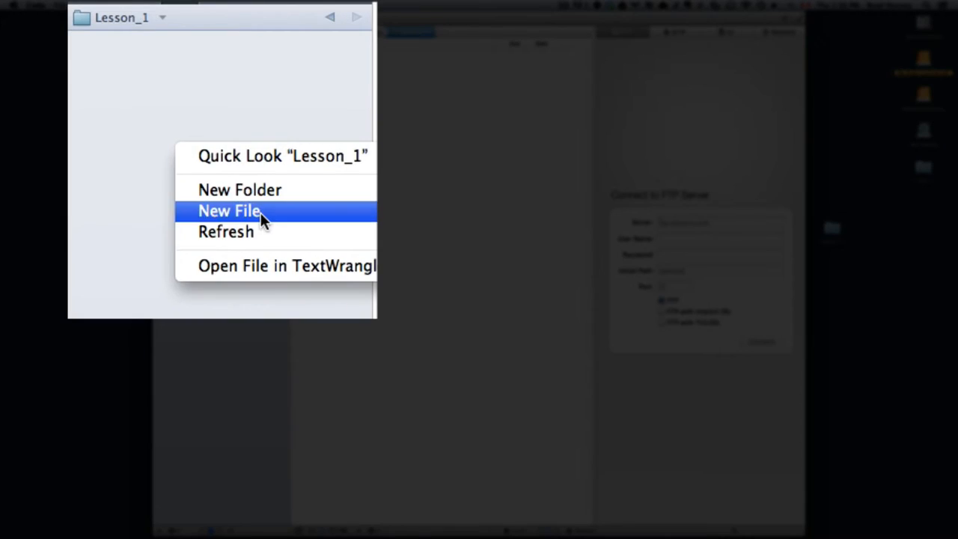
click(230, 210)
text(My first web page.)
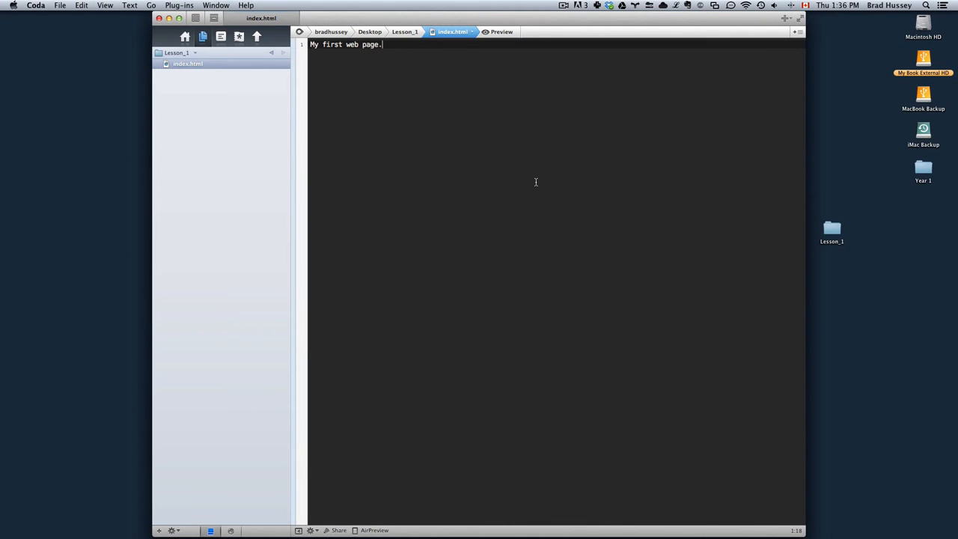
mouse_move(860, 240)
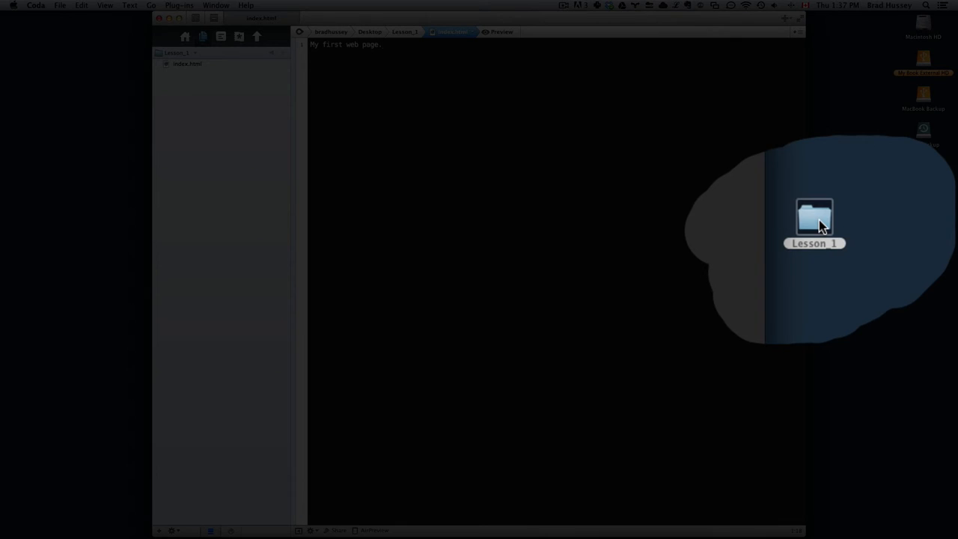
double_click(813, 217)
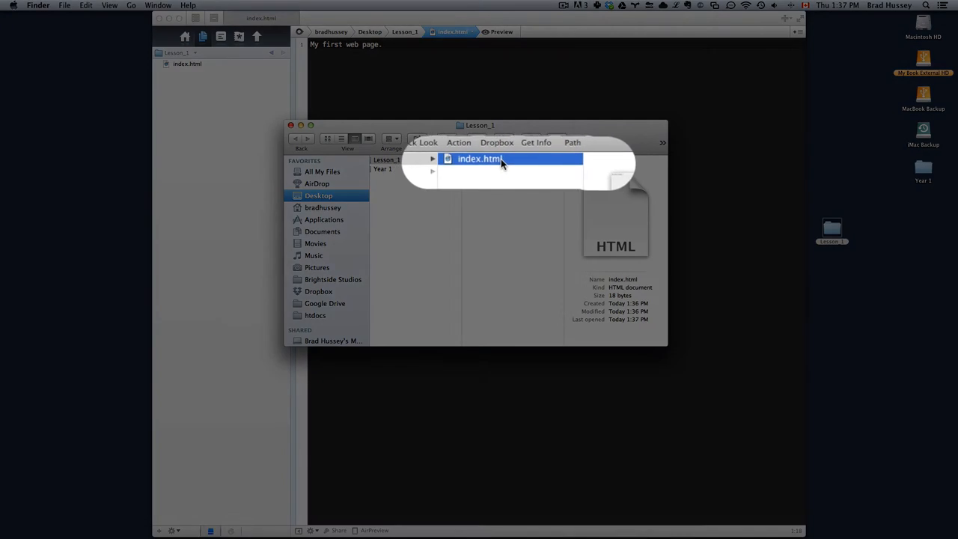